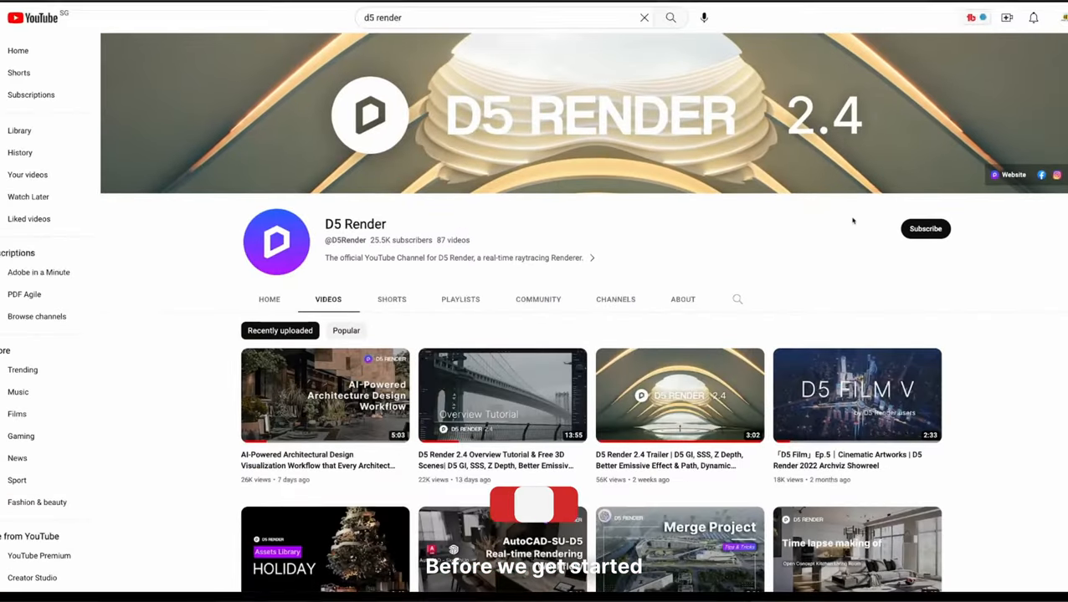
Open the D5 Render channel's Videos tab from the 'd5 render' YouTube search
click(925, 228)
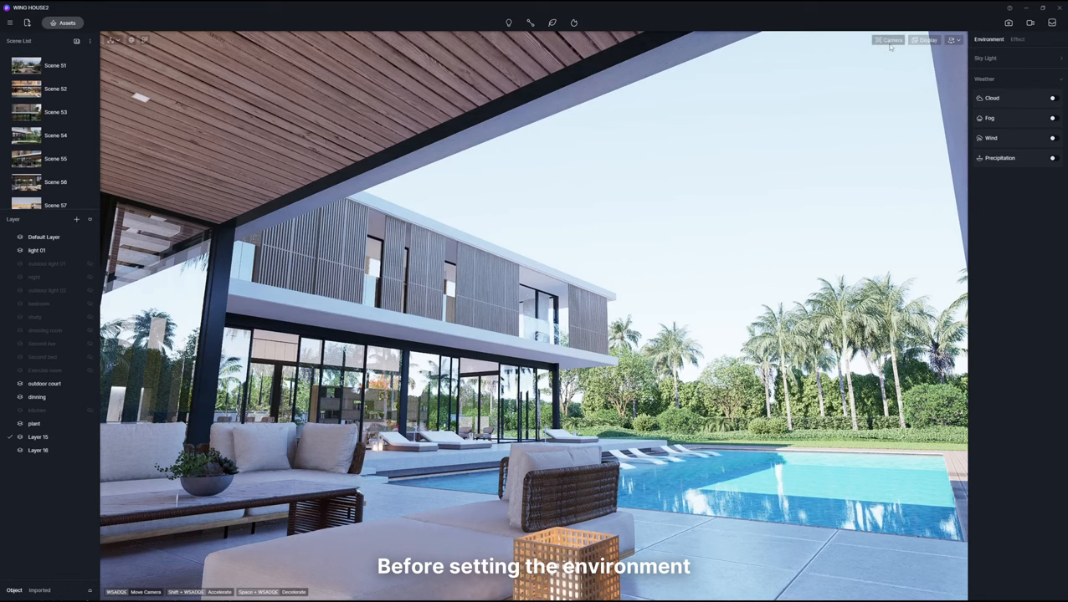
Switch off Auto exposure in the viewport's Camera settings
click(889, 40)
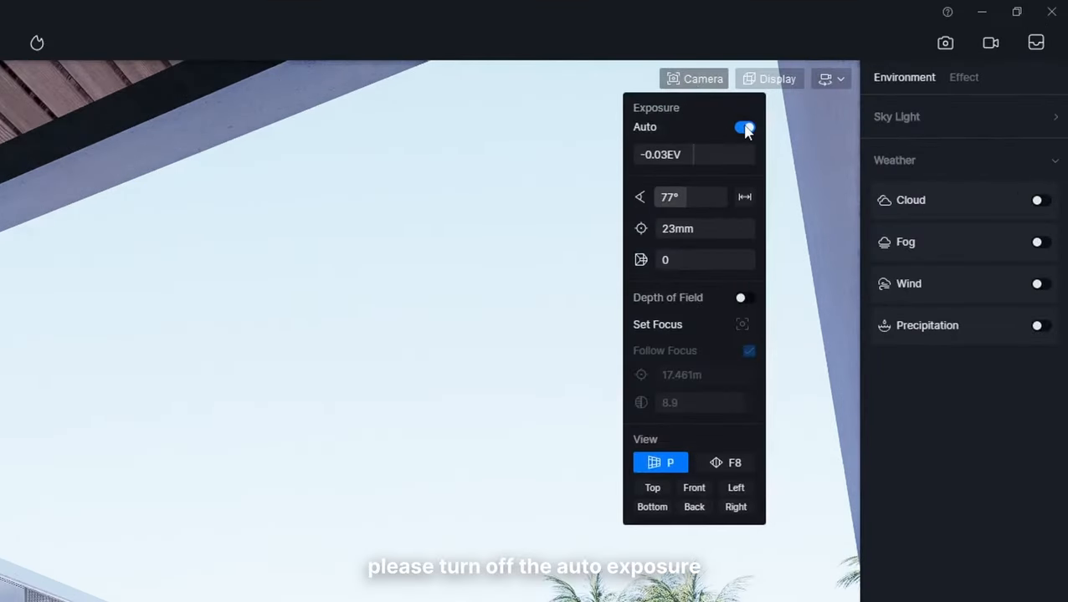
click(743, 127)
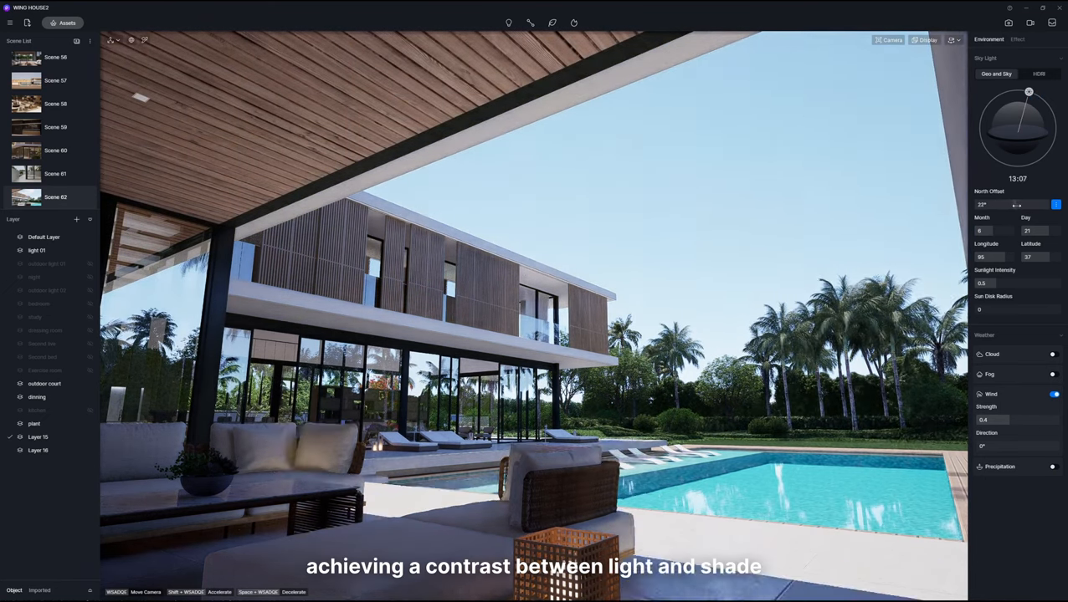
Set the Geo and Sky sun's North Offset to 80°
click(1018, 205)
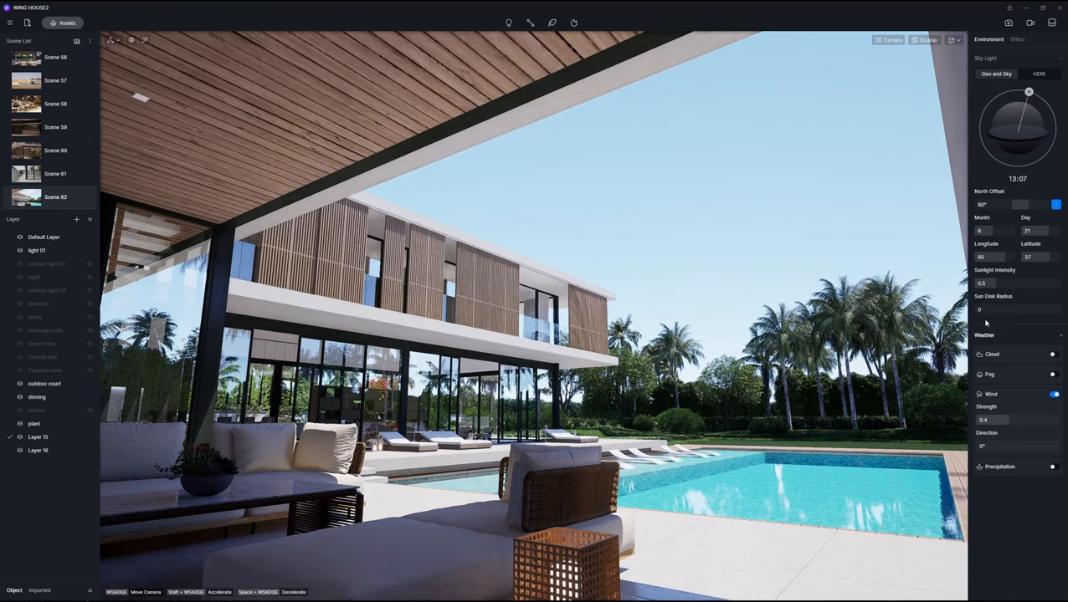
drag(1005, 283, 1012, 283)
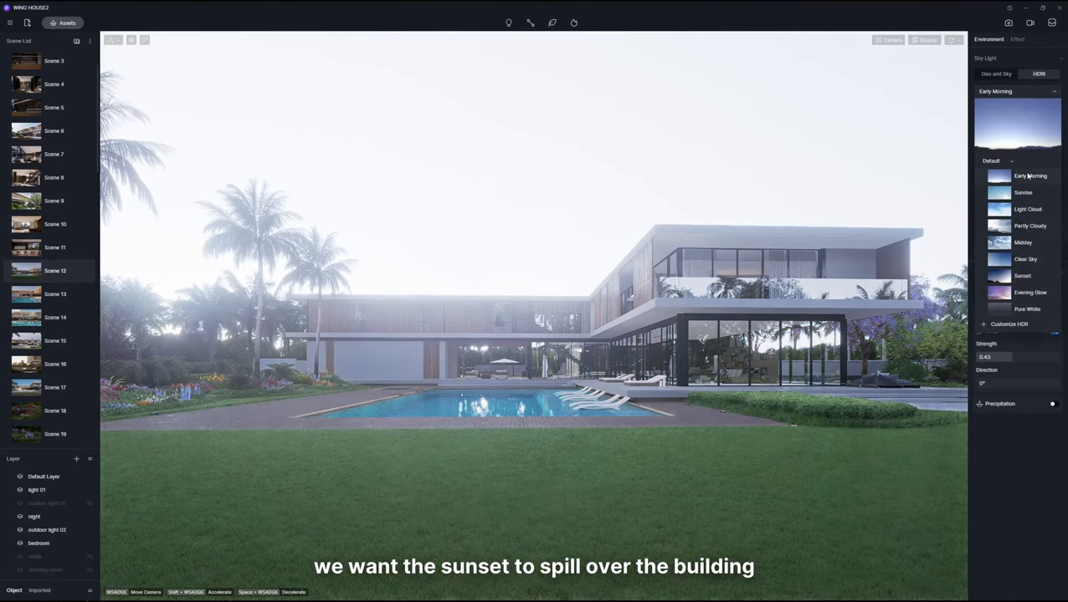
Apply the Early Morning HDRI with skylight 0.16 and background about 0.43
click(1031, 176)
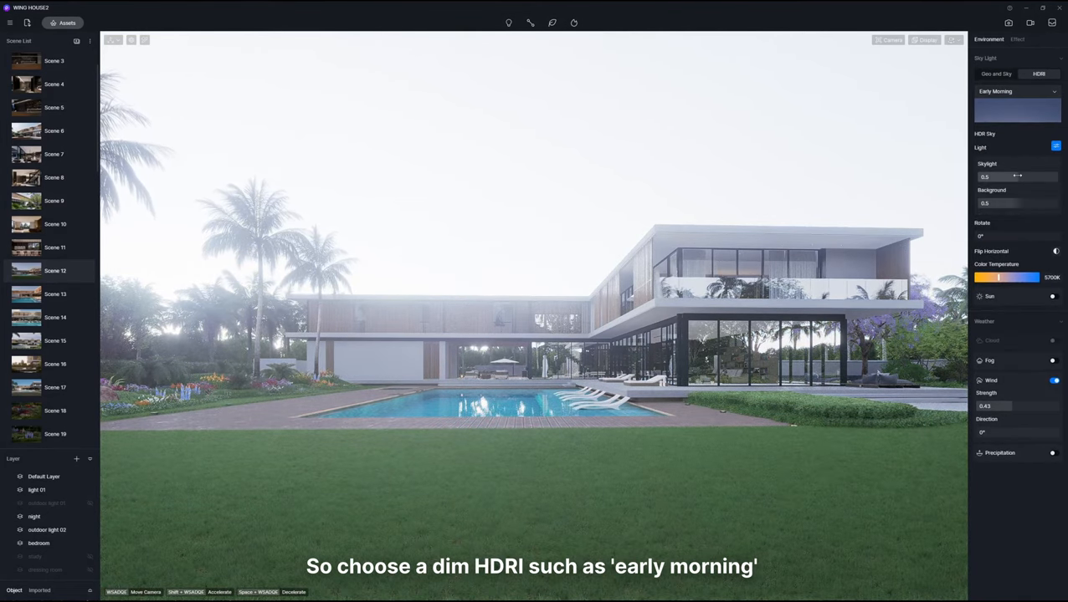
drag(1017, 176, 986, 176)
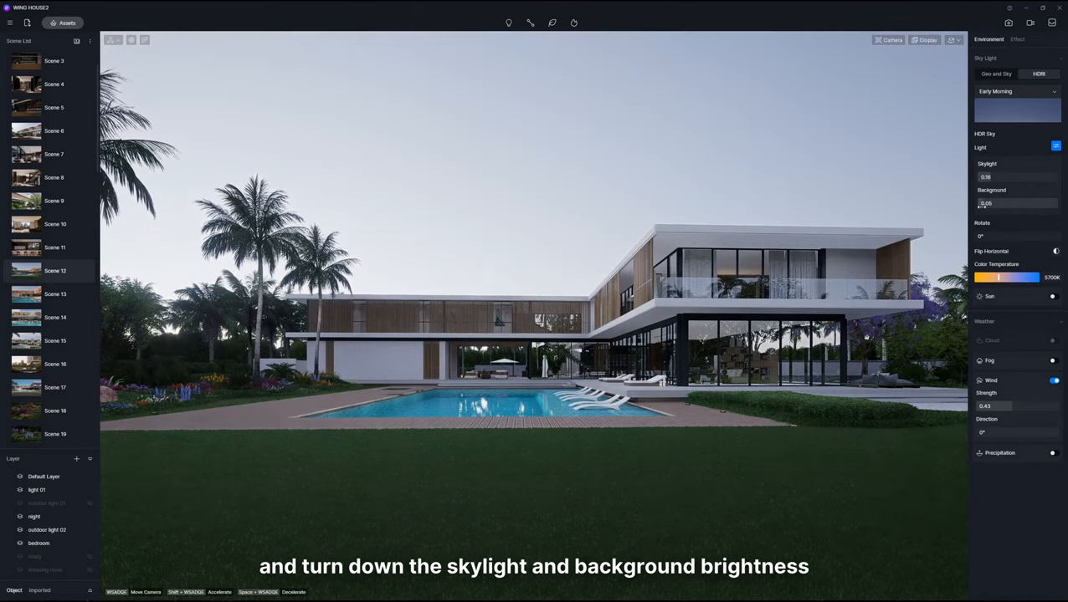
drag(991, 203, 983, 203)
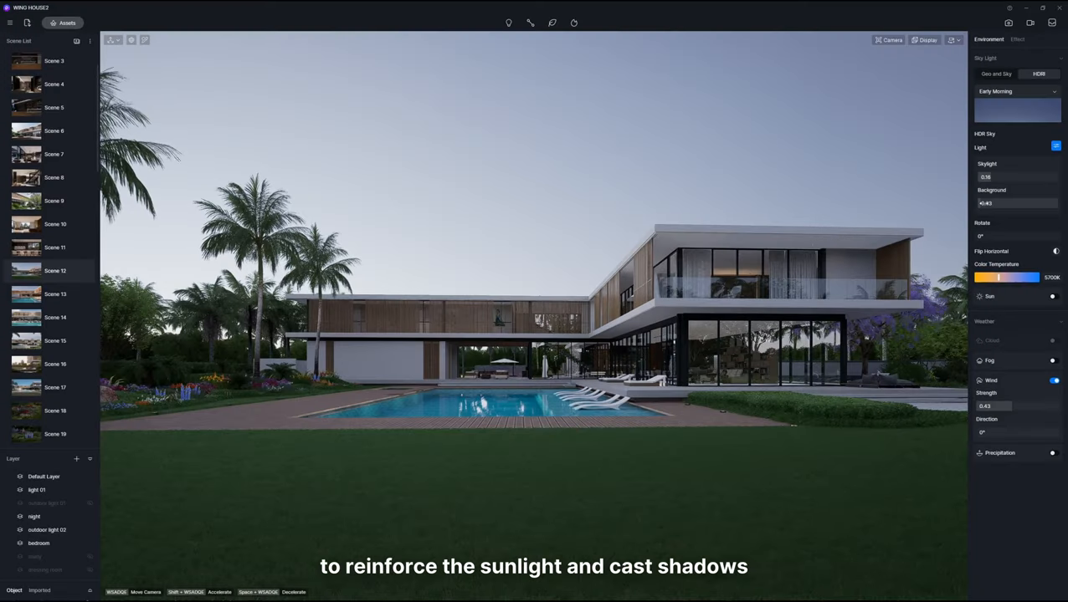
Enable the HDRI sun at 2350K and rotate the Early Morning sky 64°
click(1053, 297)
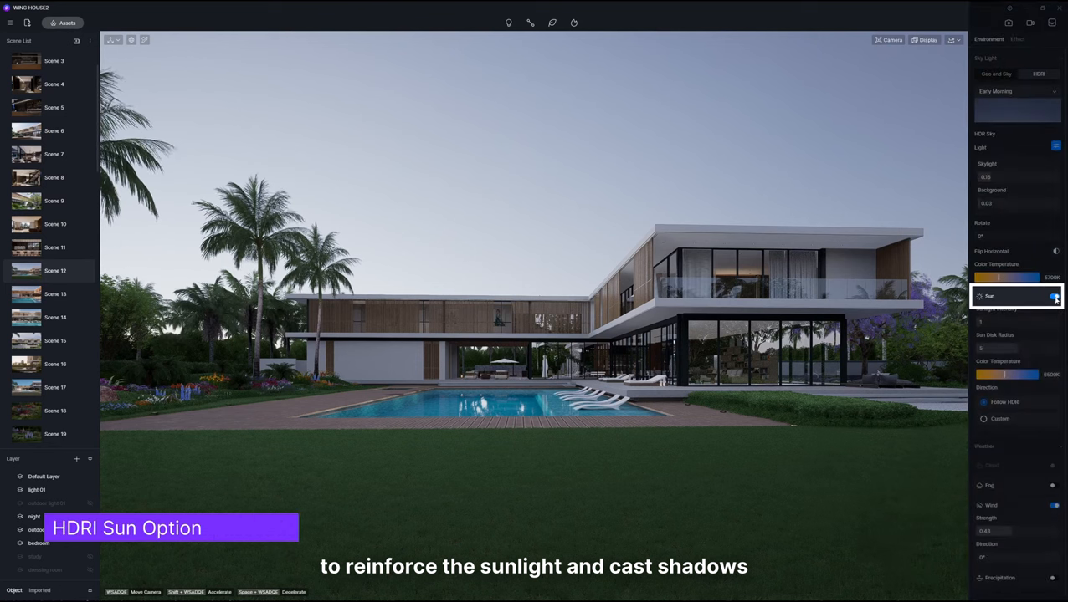
click(1054, 297)
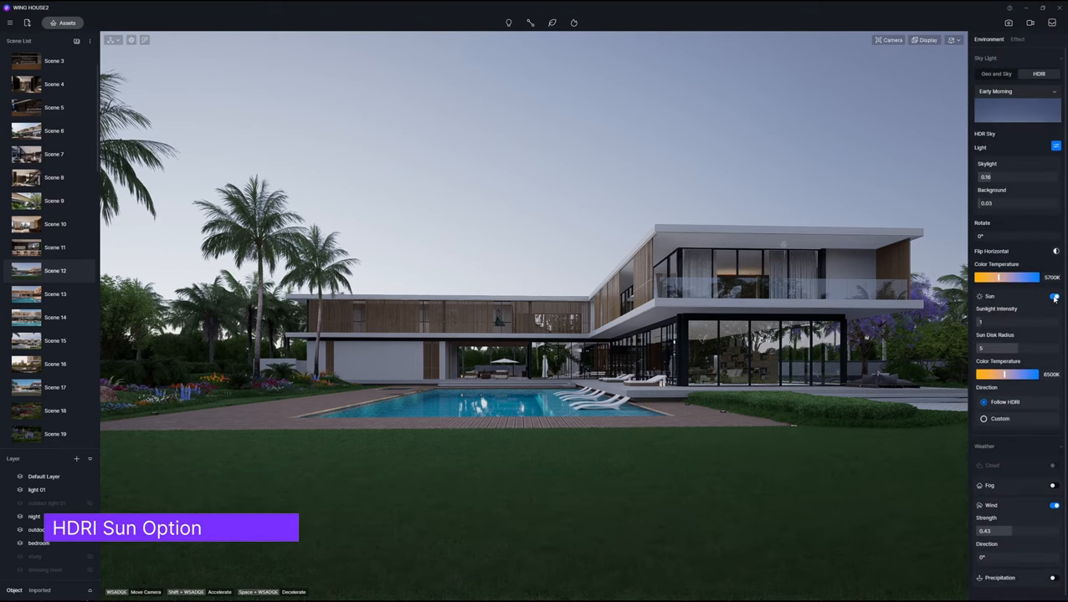
click(1053, 297)
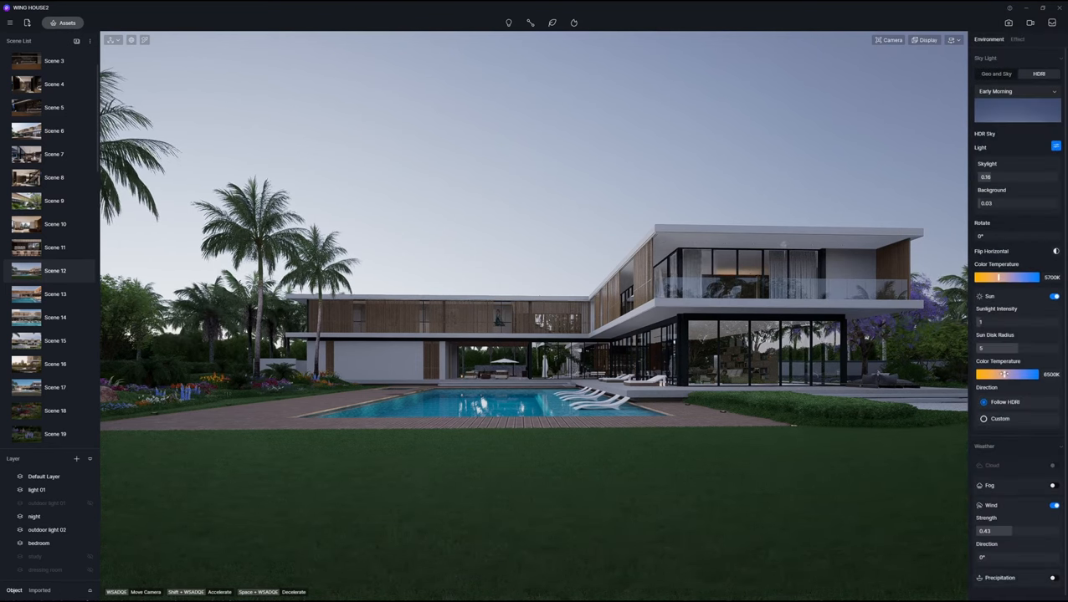
click(984, 397)
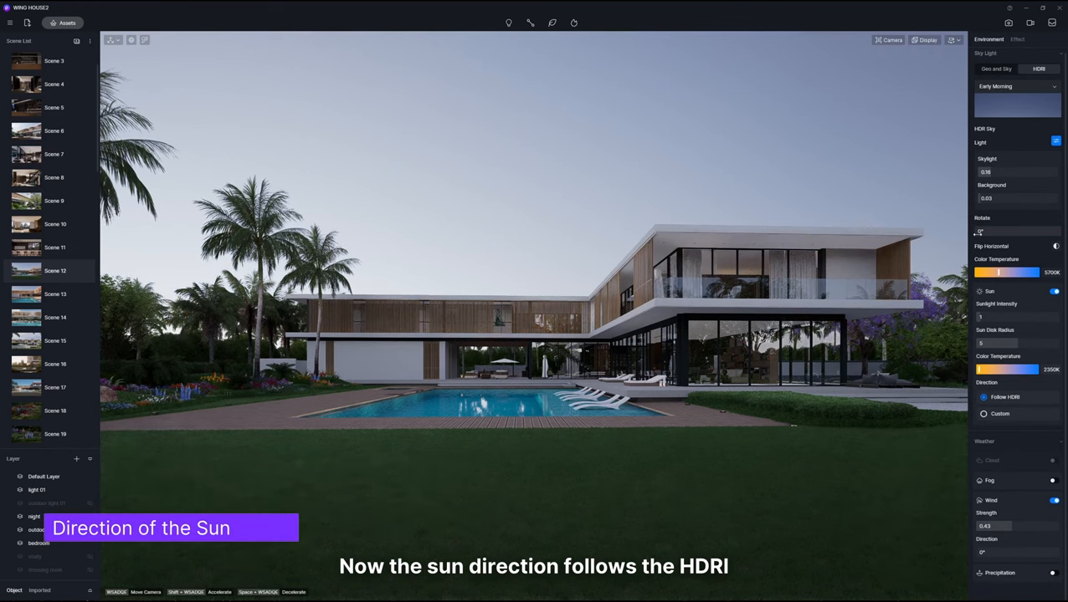
click(984, 396)
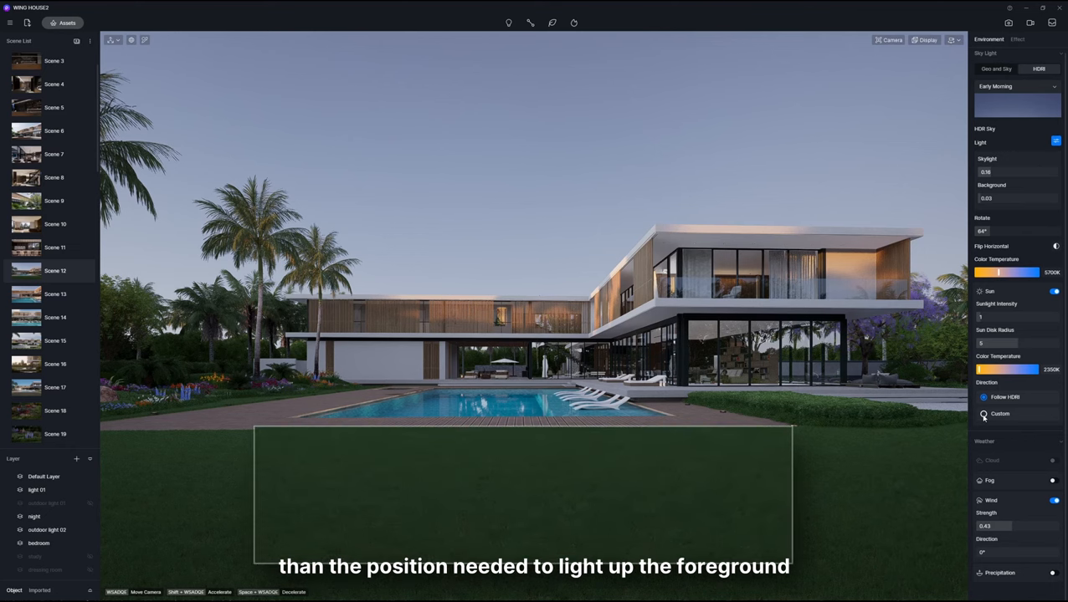
Switch the sun direction to Custom with azimuth 332.8°
click(984, 414)
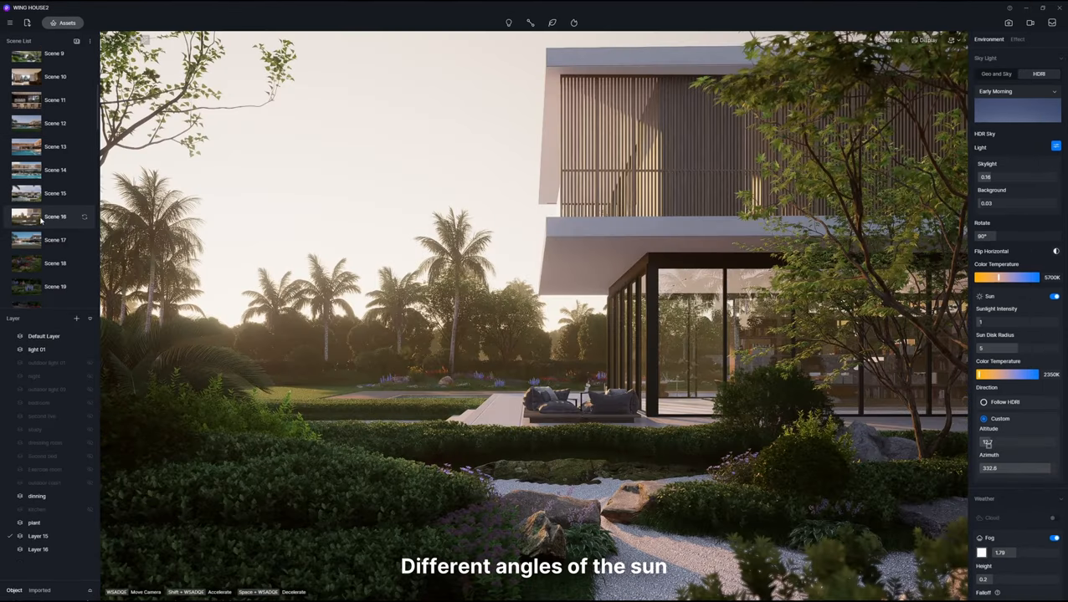
click(984, 419)
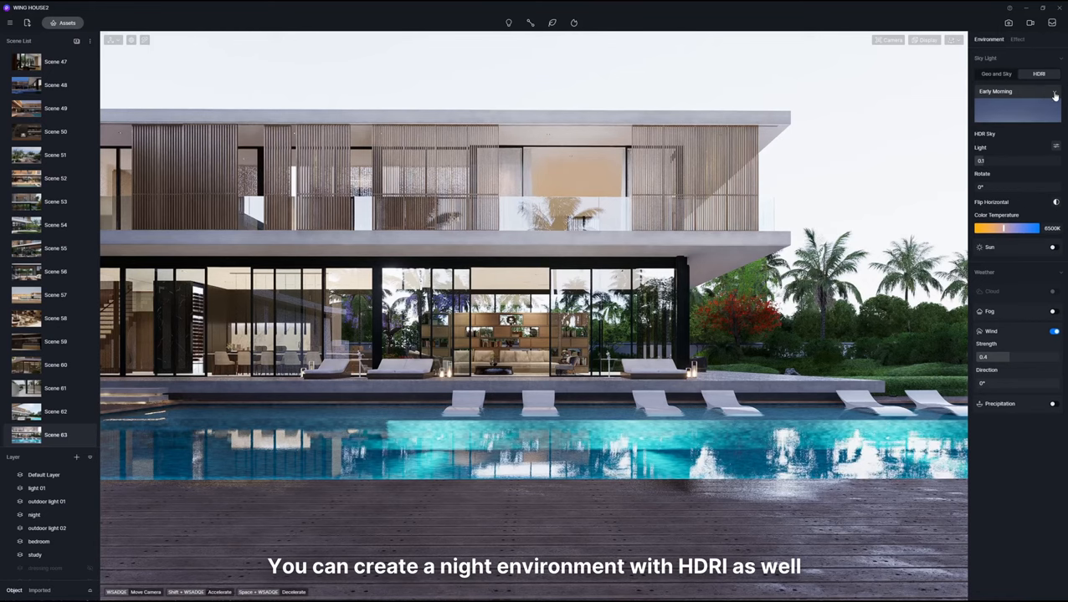
Import a night HDRI with skylight 1, background 0.3 and rotation 148.8°
click(1054, 91)
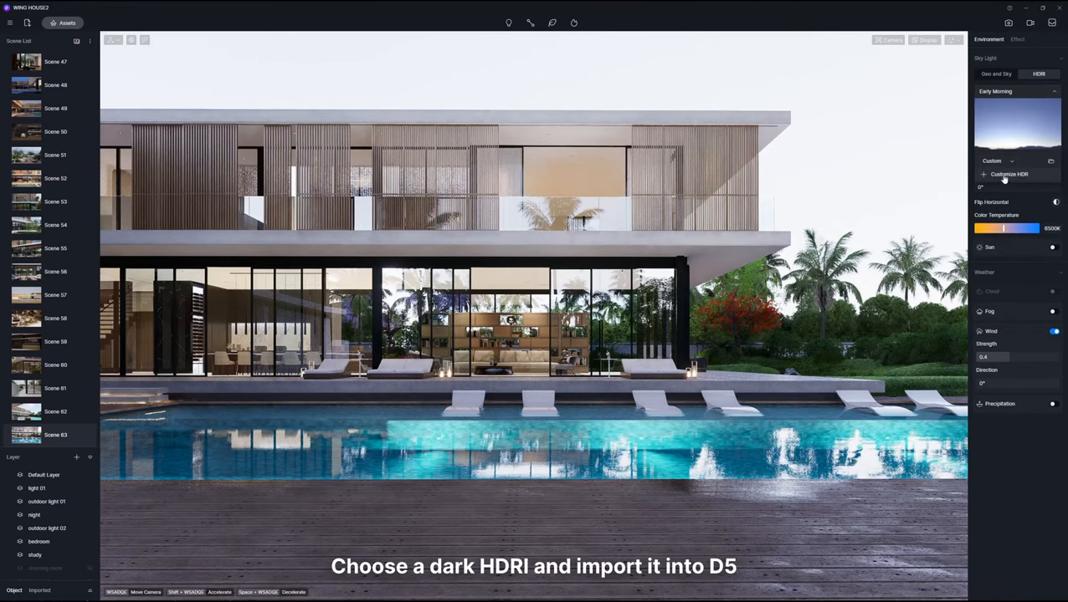
click(1009, 174)
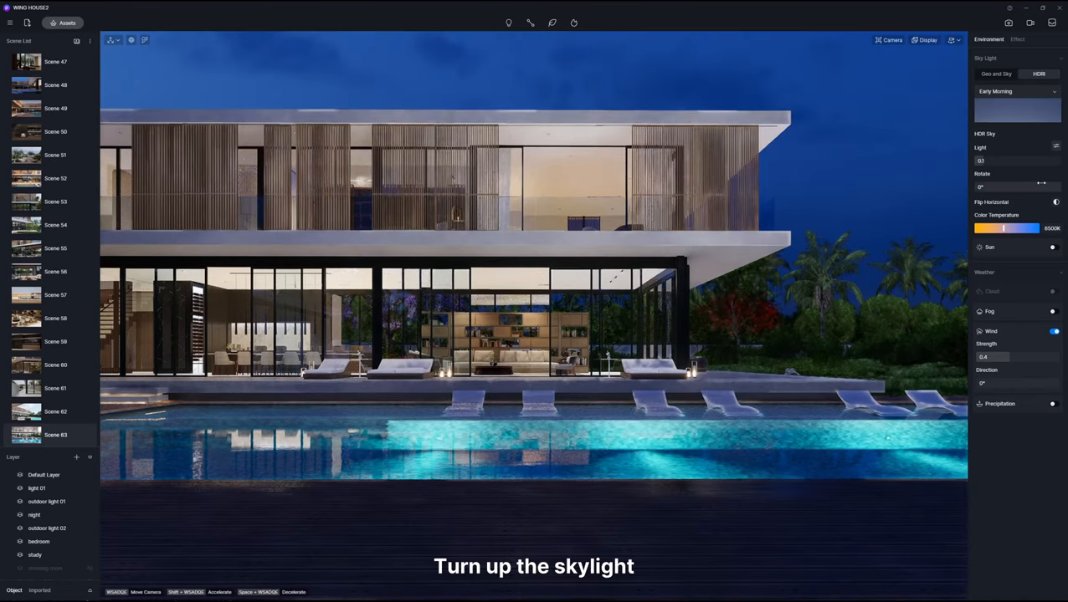
click(1055, 146)
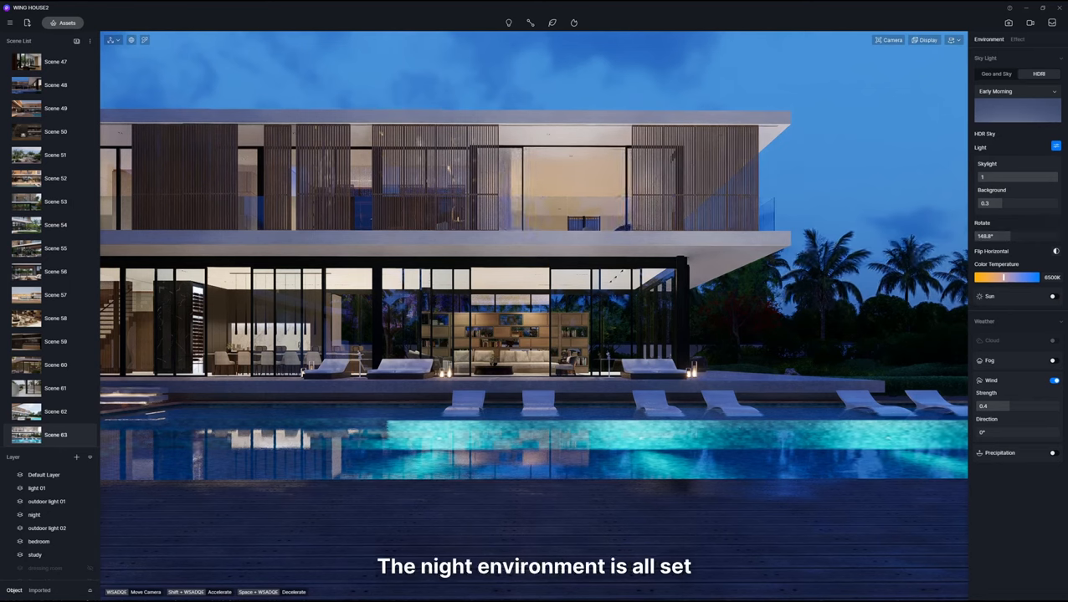
click(1018, 39)
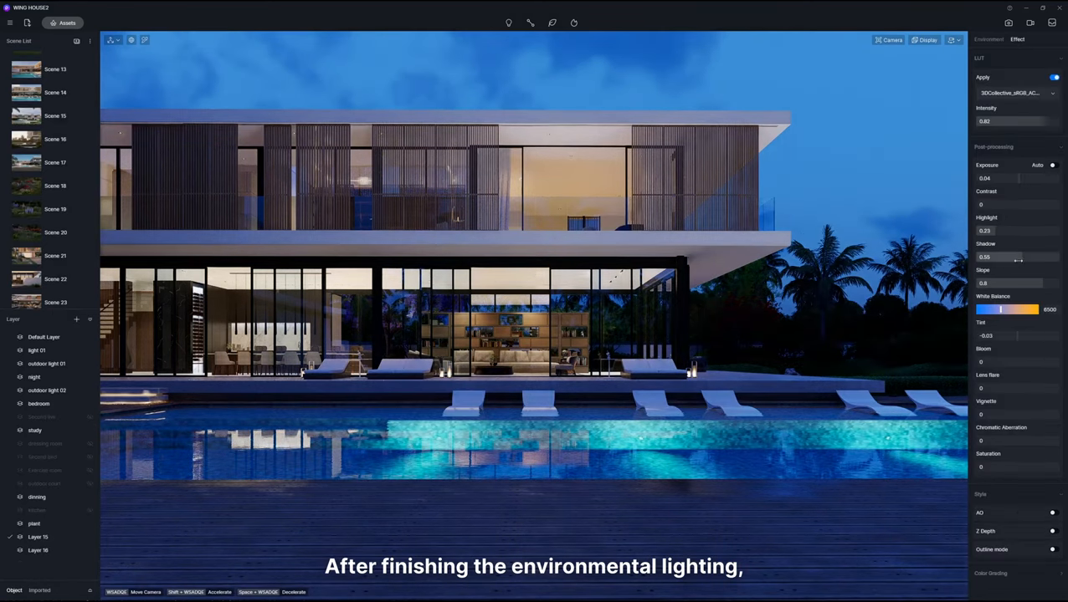